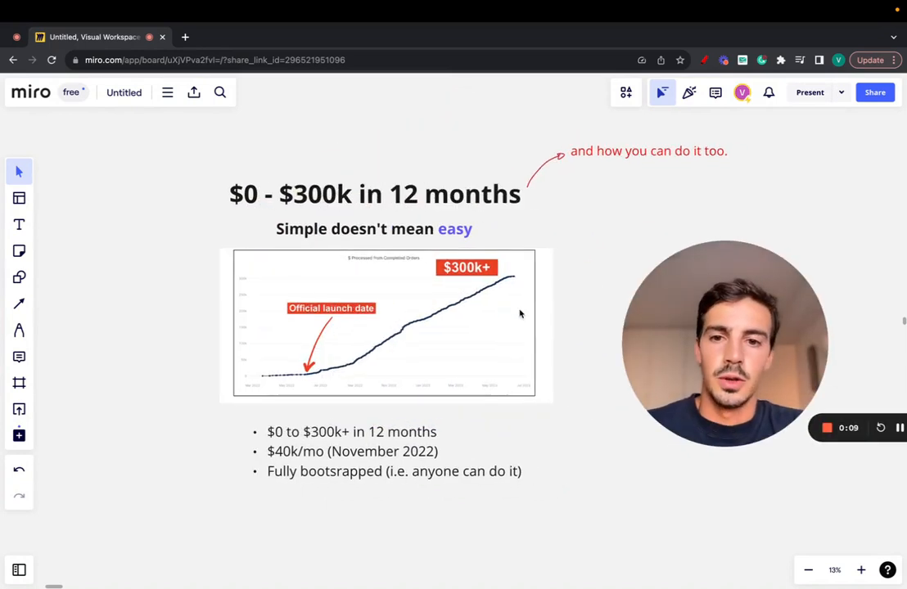
pyautogui.moveTo(45, 331)
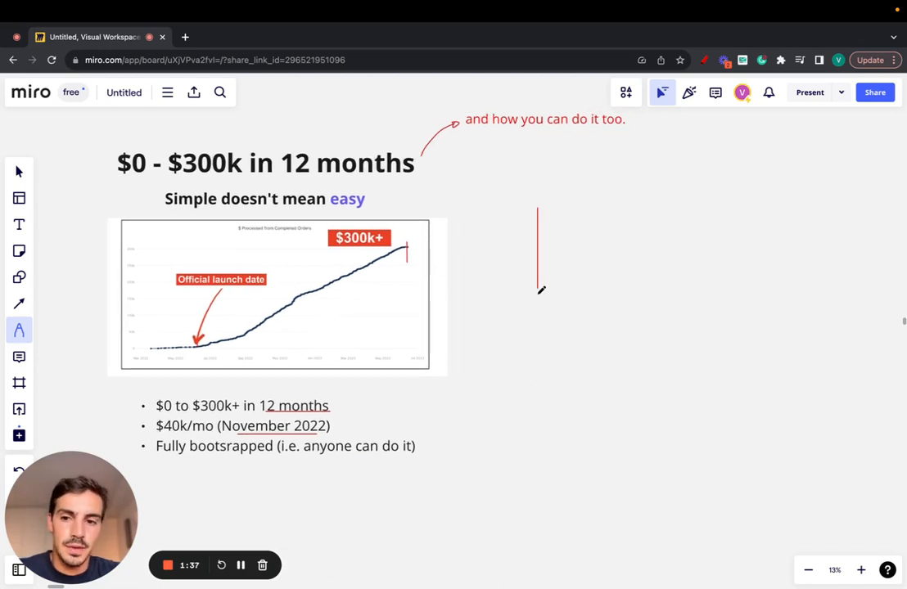
# - Switch the pen to blue, then draw a large box with three person figures inside
pyautogui.click(19, 330)
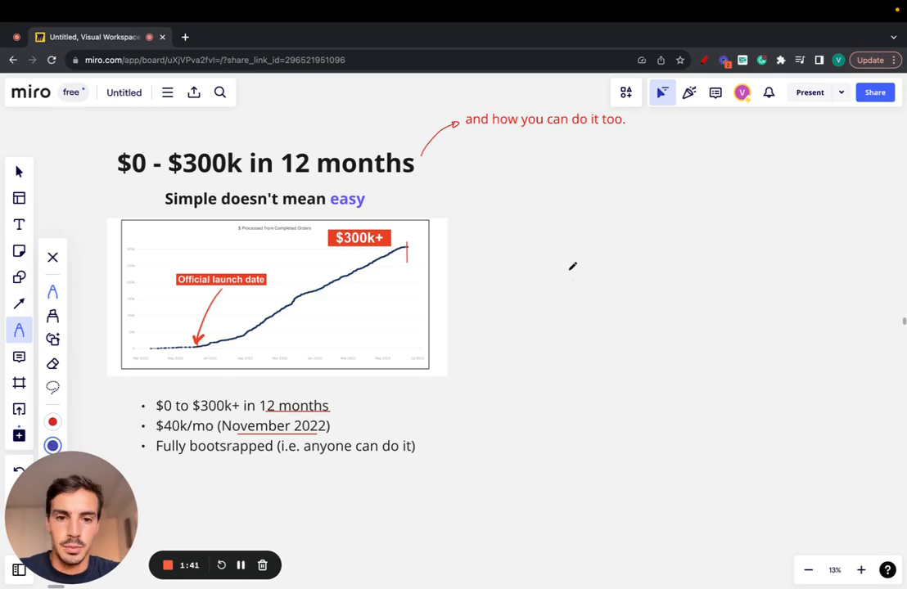
pyautogui.moveTo(556, 176); pyautogui.dragTo(745, 397)
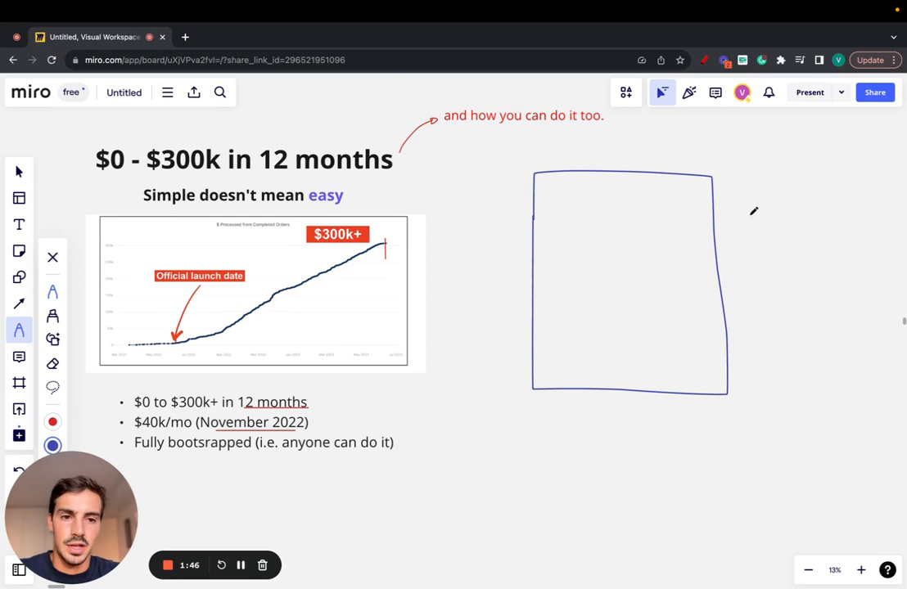
pyautogui.moveTo(557, 237)
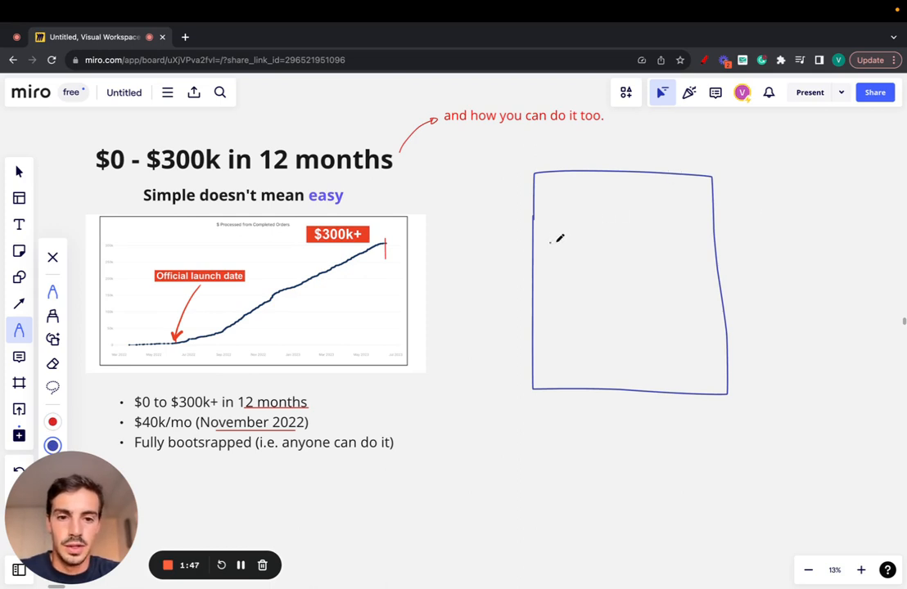
pyautogui.moveTo(546, 241); pyautogui.dragTo(588, 242)
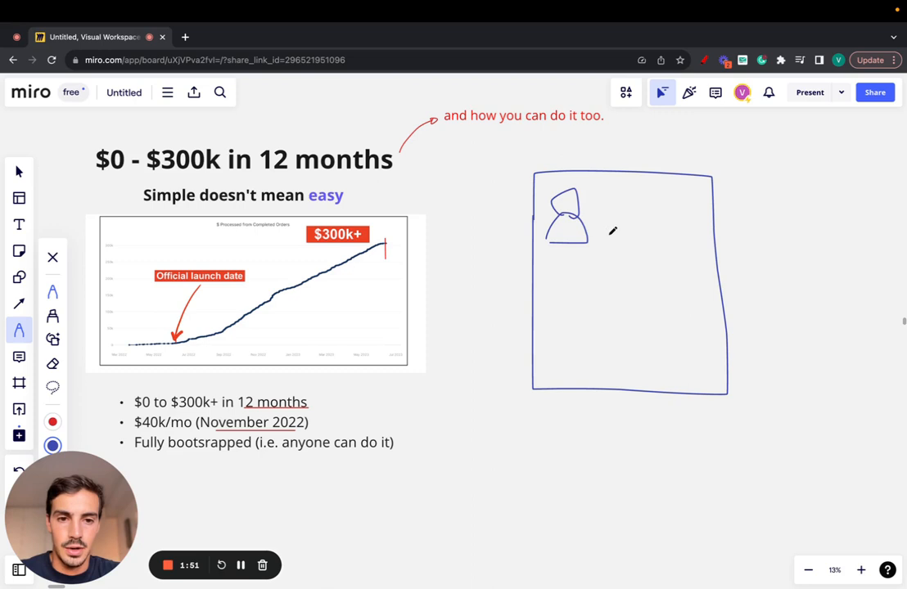
pyautogui.moveTo(610, 233); pyautogui.dragTo(630, 209)
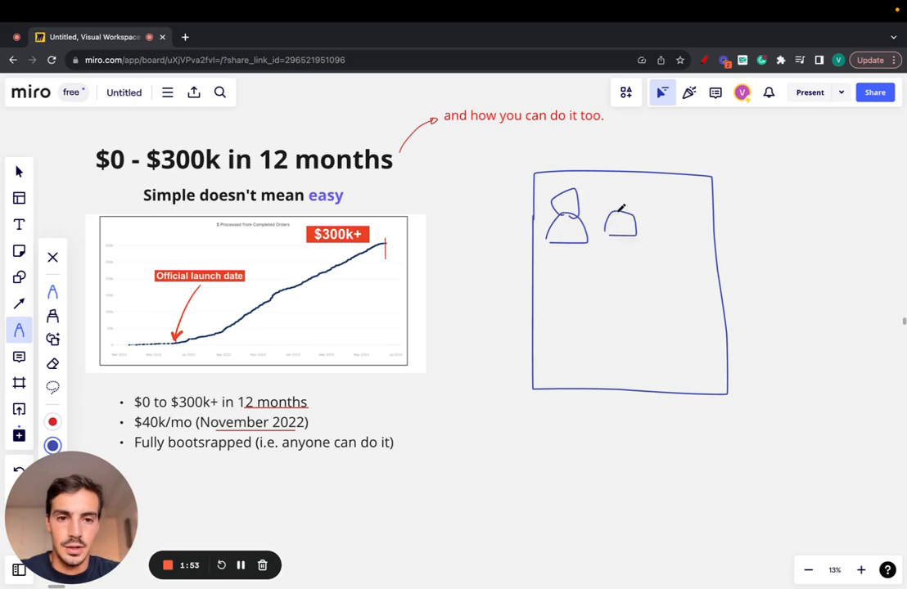
pyautogui.moveTo(622, 205); pyautogui.dragTo(623, 237)
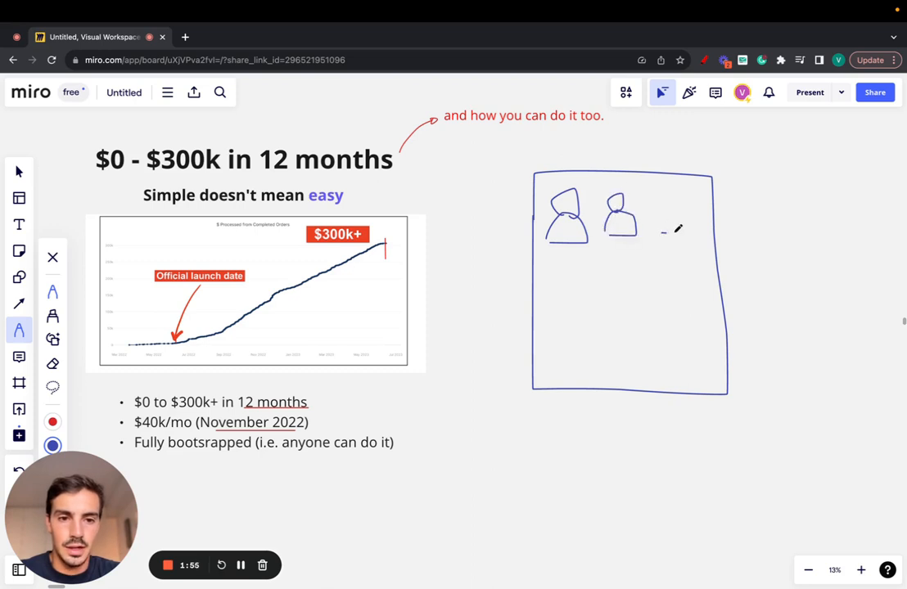
pyautogui.moveTo(658, 233); pyautogui.dragTo(680, 204)
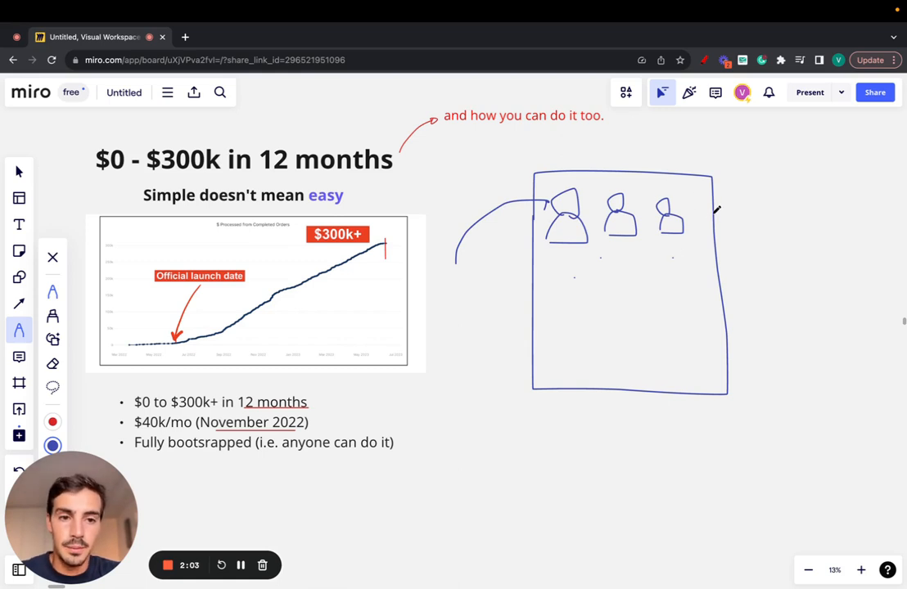
# - Draw a rightward arrow out of the box ending at a hand-drawn dollar sign
pyautogui.moveTo(699, 254); pyautogui.dragTo(794, 254)
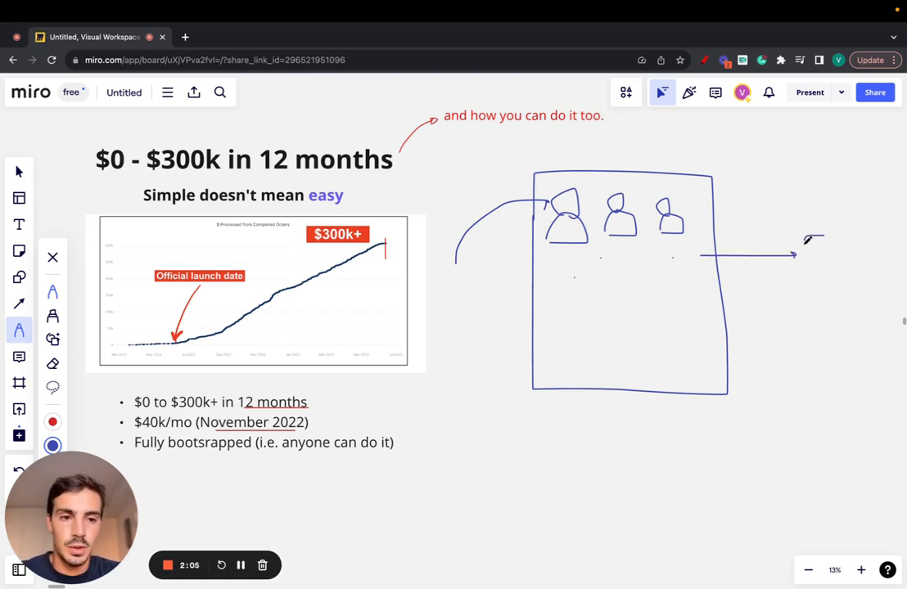
pyautogui.moveTo(807, 246); pyautogui.dragTo(827, 270)
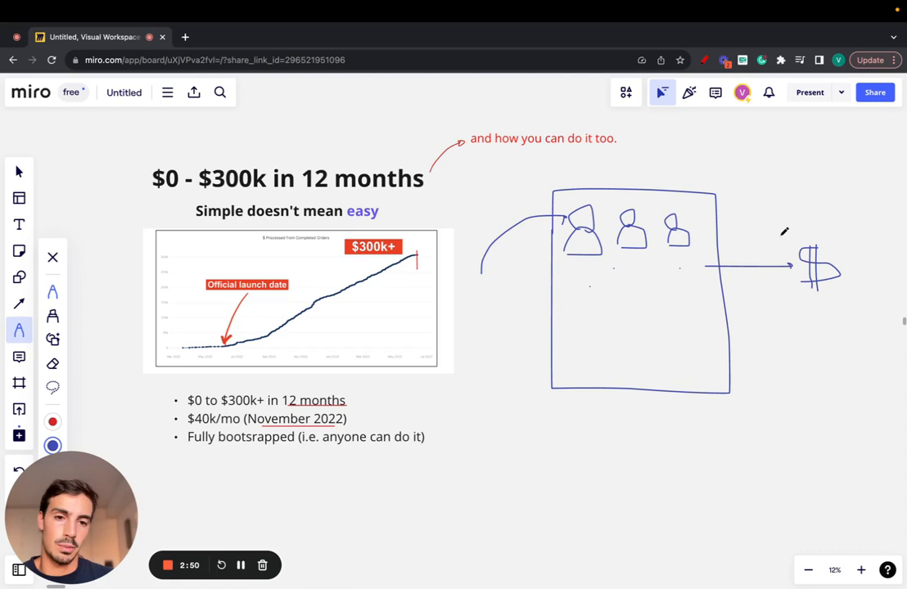
pyautogui.moveTo(673, 172)
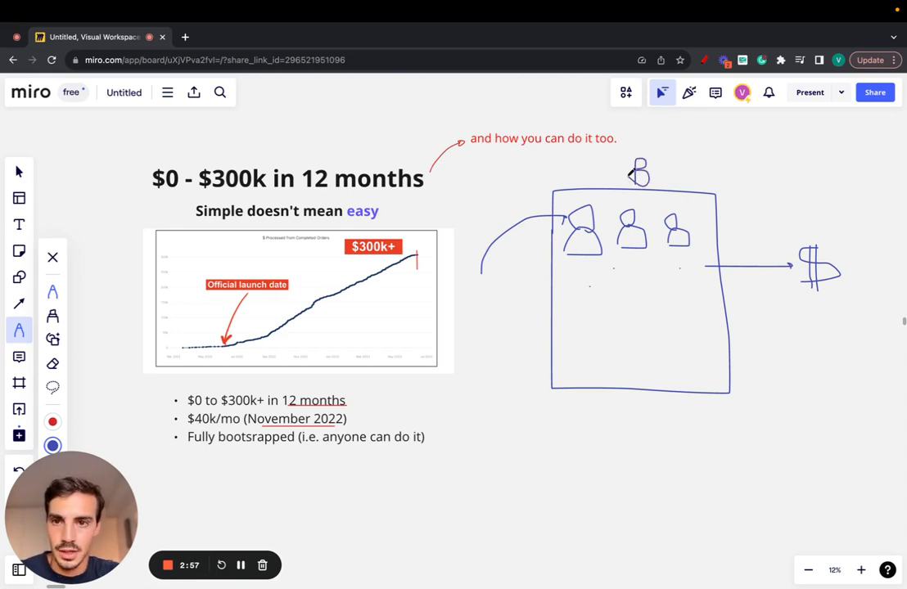
# - Scroll through the Vettted homepage's SEO categories and trending services
pyautogui.click(185, 37)
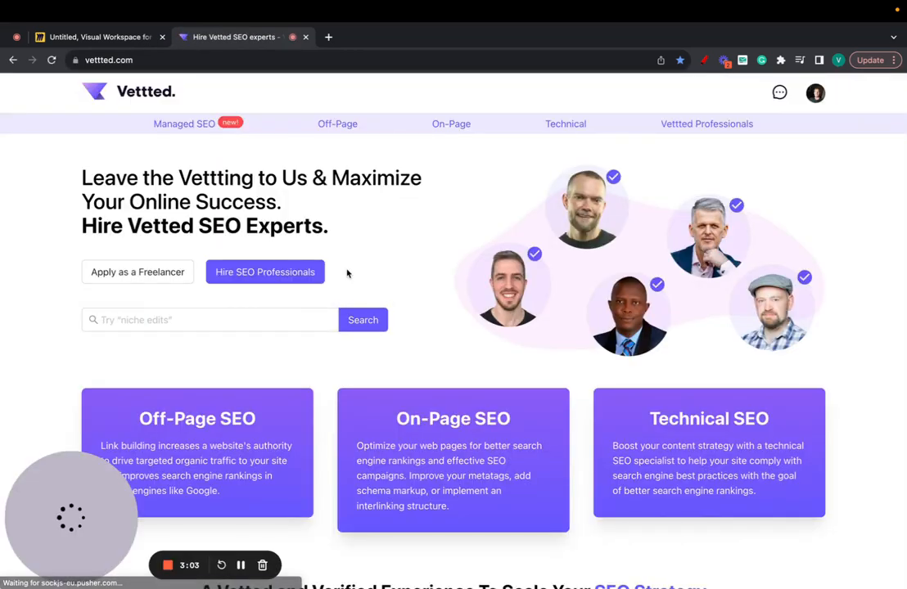
pyautogui.scroll(-3)
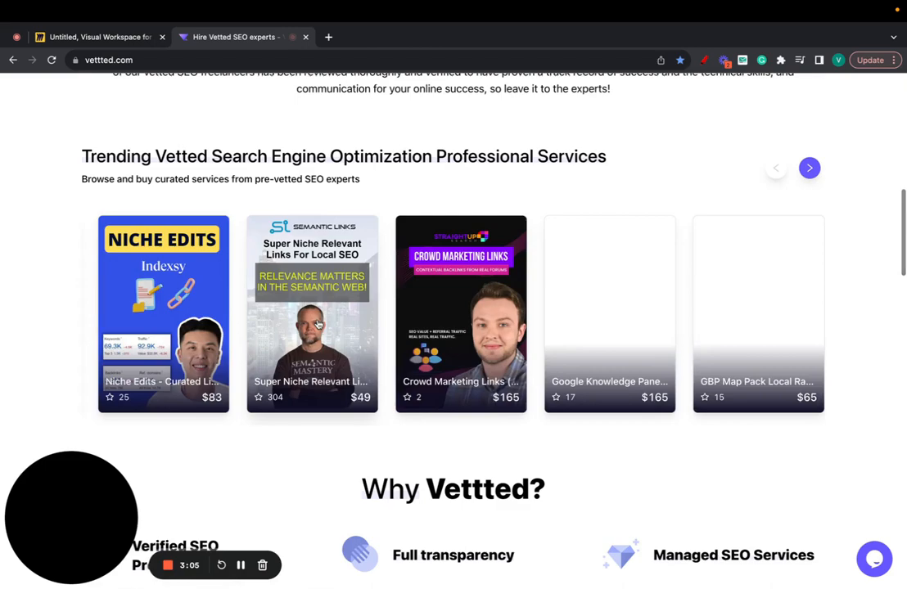
pyautogui.scroll(3)
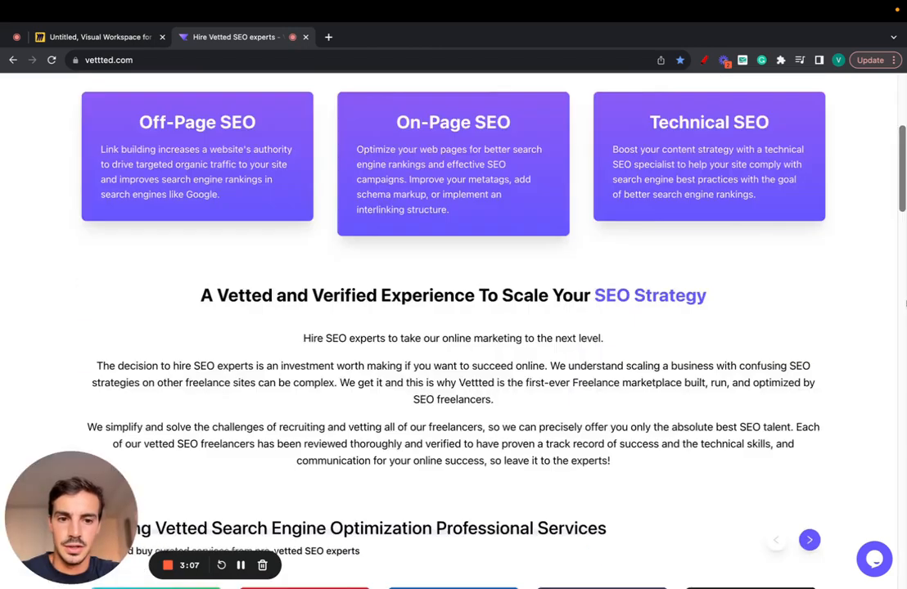
pyautogui.scroll(3)
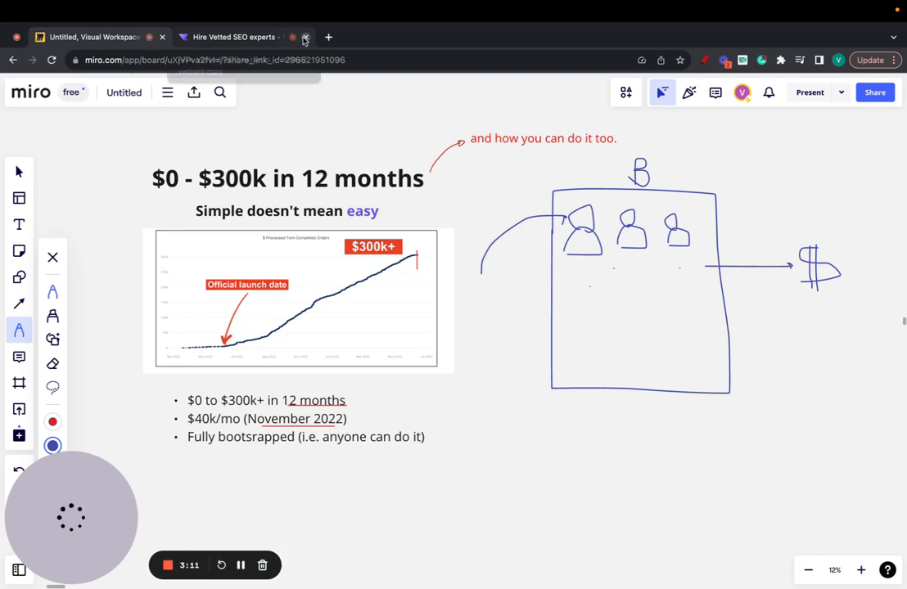
# - Close the Vettted tab and draw a large loop around the people box
pyautogui.click(292, 37)
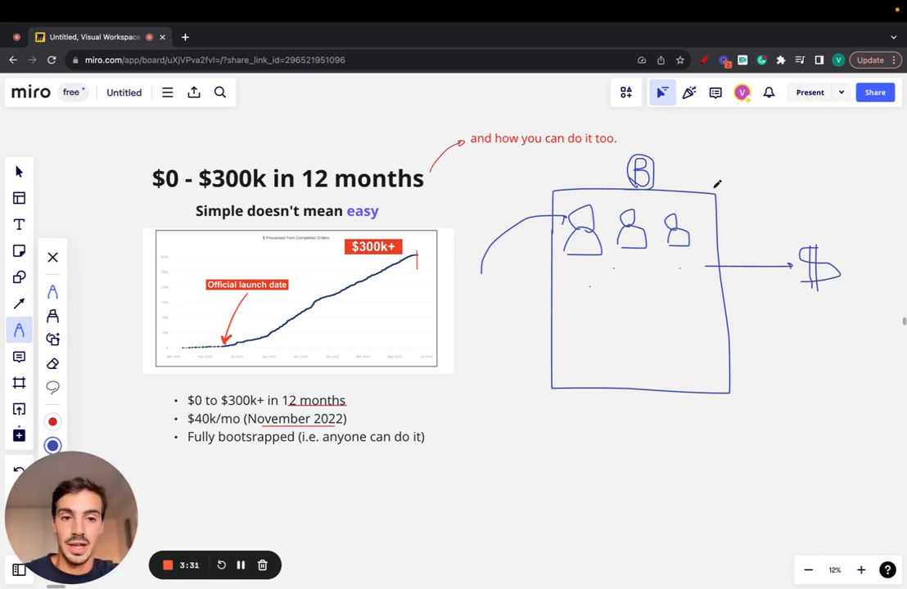
pyautogui.moveTo(712, 193); pyautogui.dragTo(646, 381)
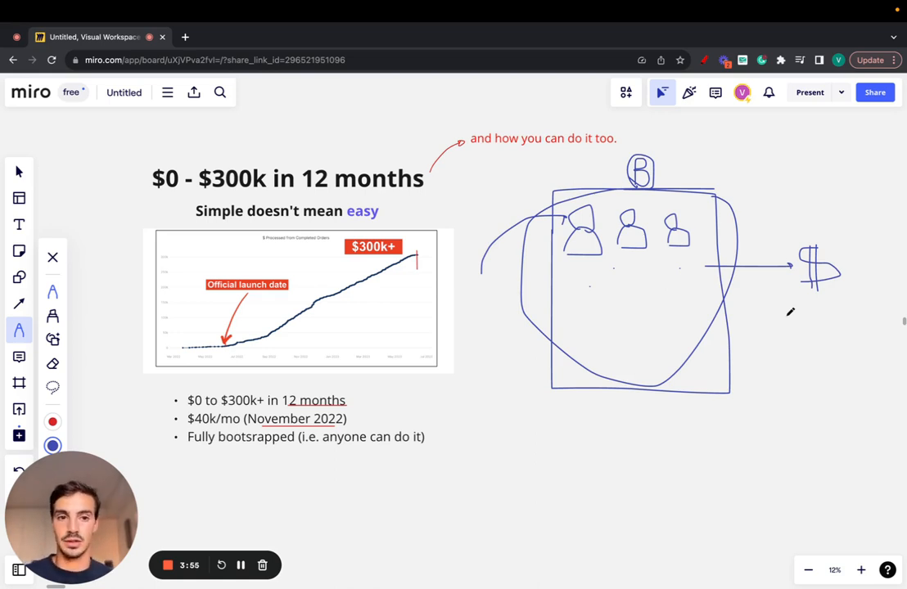
pyautogui.moveTo(732, 129)
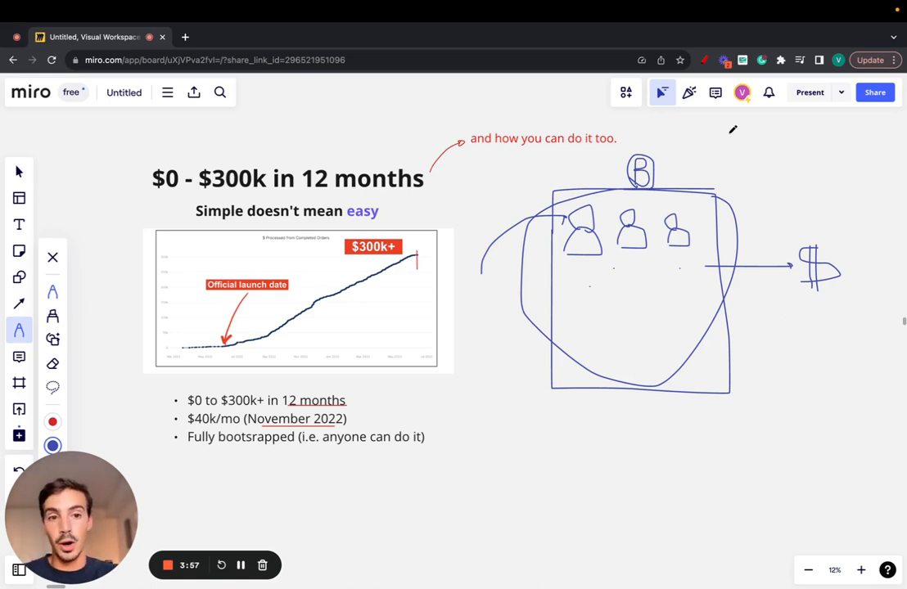
# - Draw an arrow toward the circled B and connect P to a new circle
pyautogui.moveTo(732, 129); pyautogui.dragTo(666, 168)
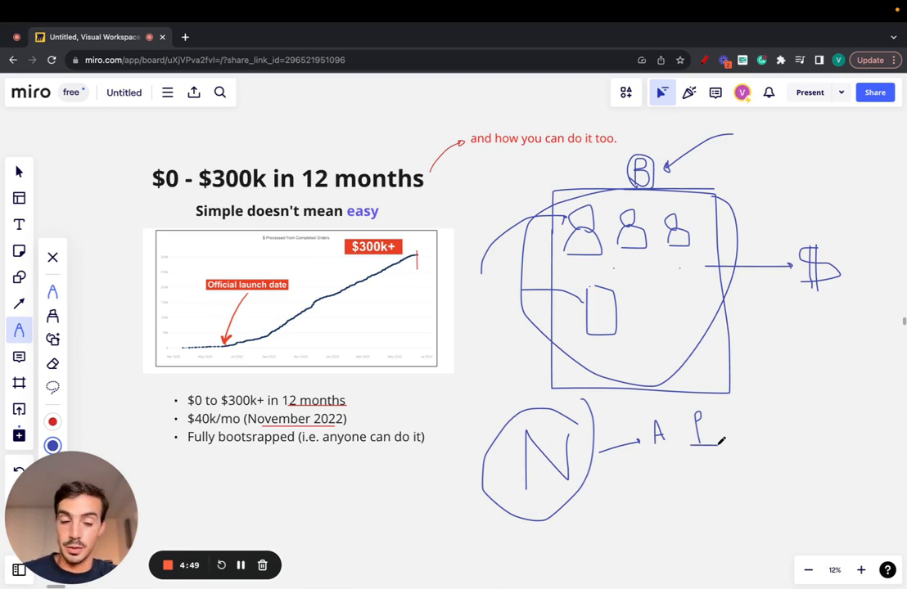
pyautogui.moveTo(719, 437); pyautogui.dragTo(769, 436)
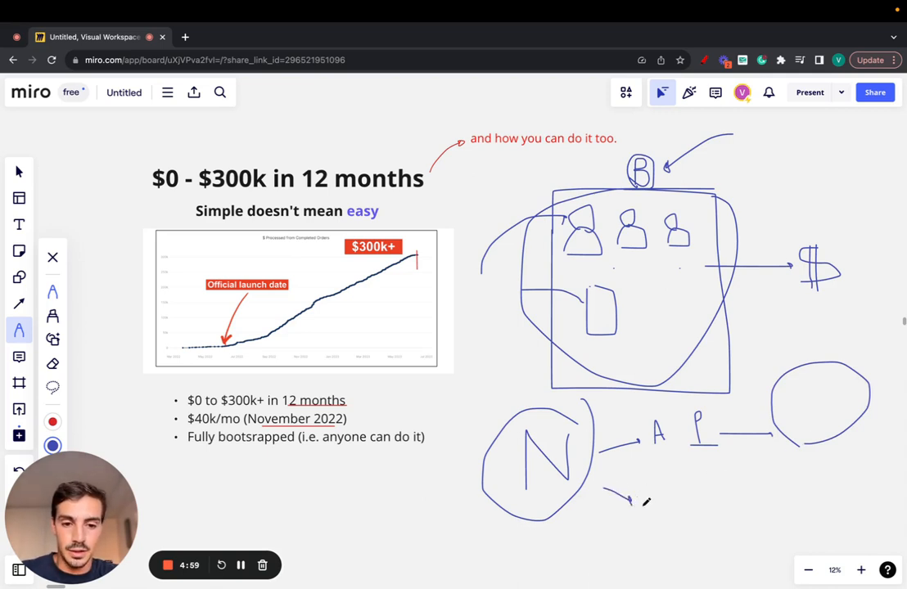
# - Draw a second arrow branching downward from the circled N
pyautogui.moveTo(645, 504); pyautogui.dragTo(649, 491)
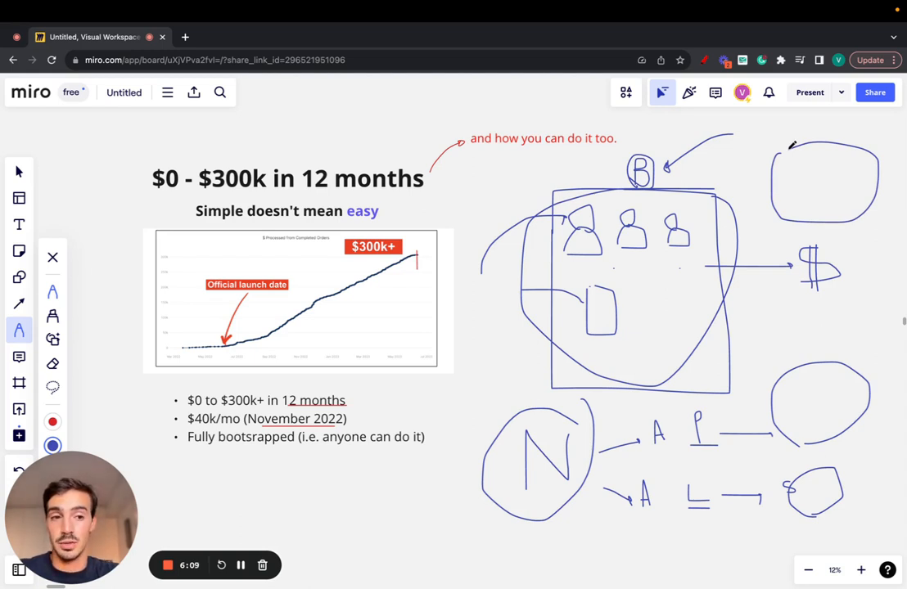
pyautogui.moveTo(835, 196)
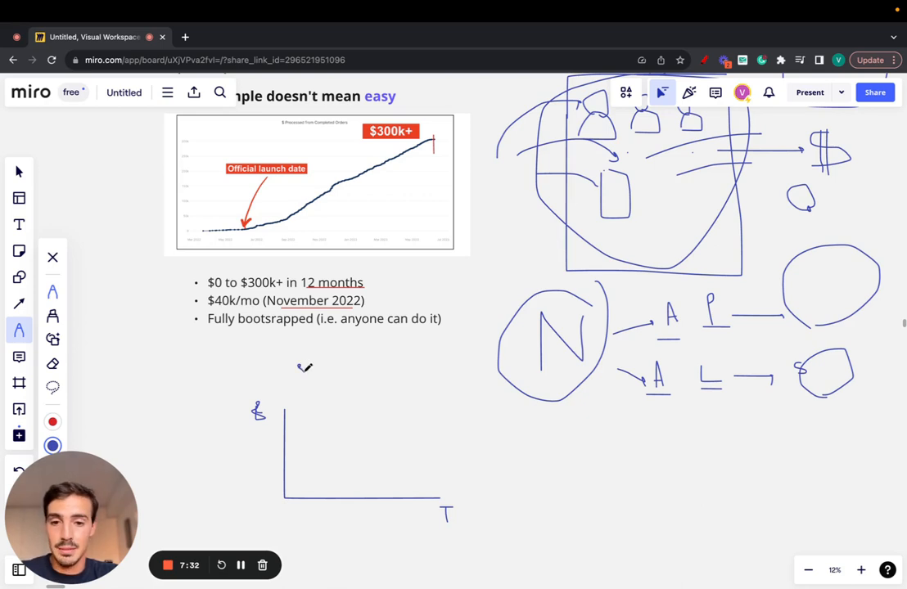
# - Draw a curve falling across the $/T graph, levelling off, then rising toward circled N
pyautogui.moveTo(301, 367); pyautogui.dragTo(428, 450)
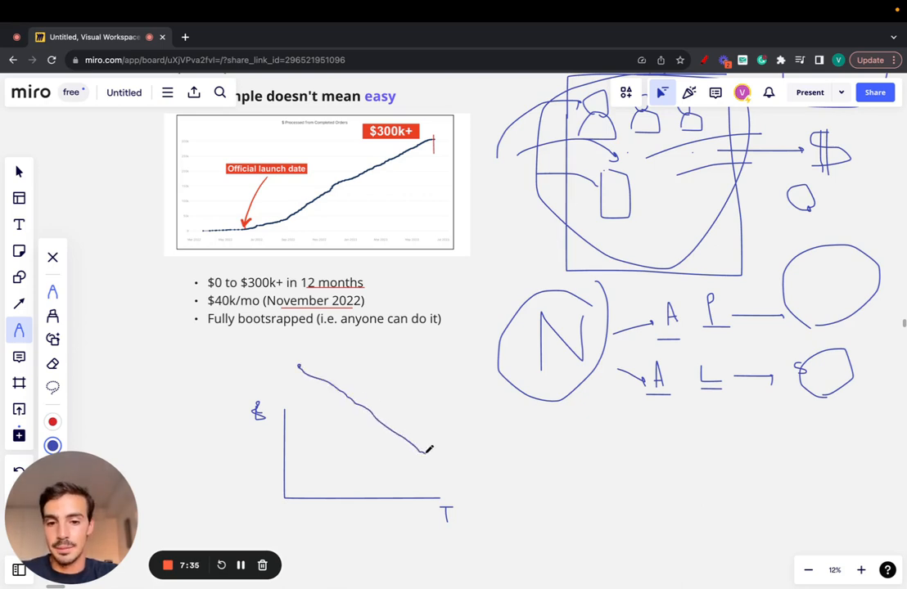
pyautogui.moveTo(410, 442); pyautogui.dragTo(454, 456)
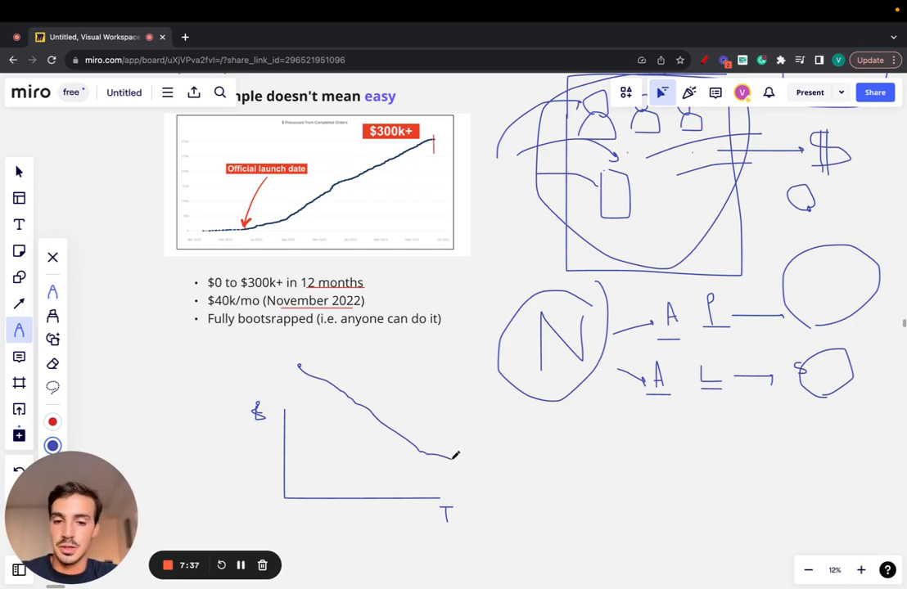
pyautogui.scroll(-3)
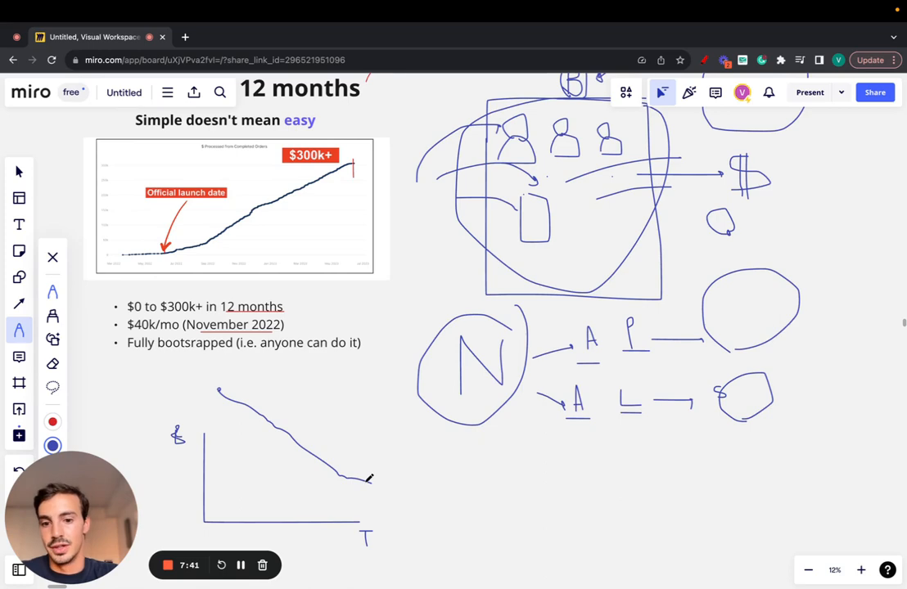
pyautogui.moveTo(368, 479); pyautogui.dragTo(421, 397)
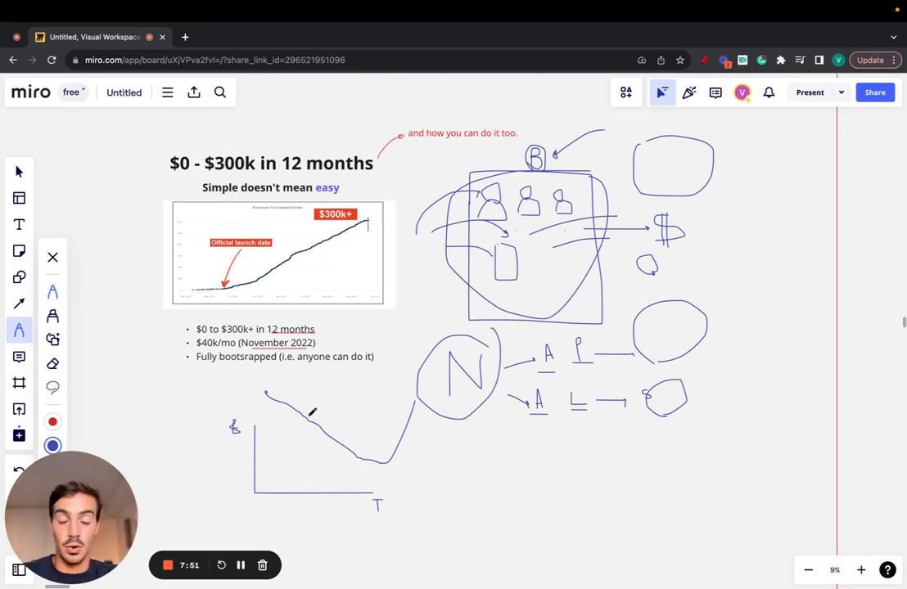
pyautogui.moveTo(327, 426)
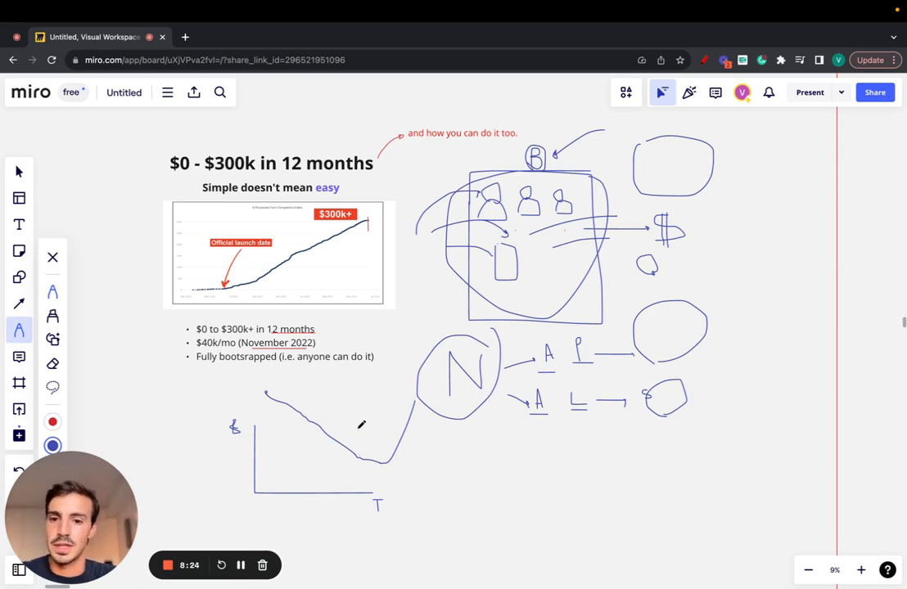
pyautogui.moveTo(271, 407)
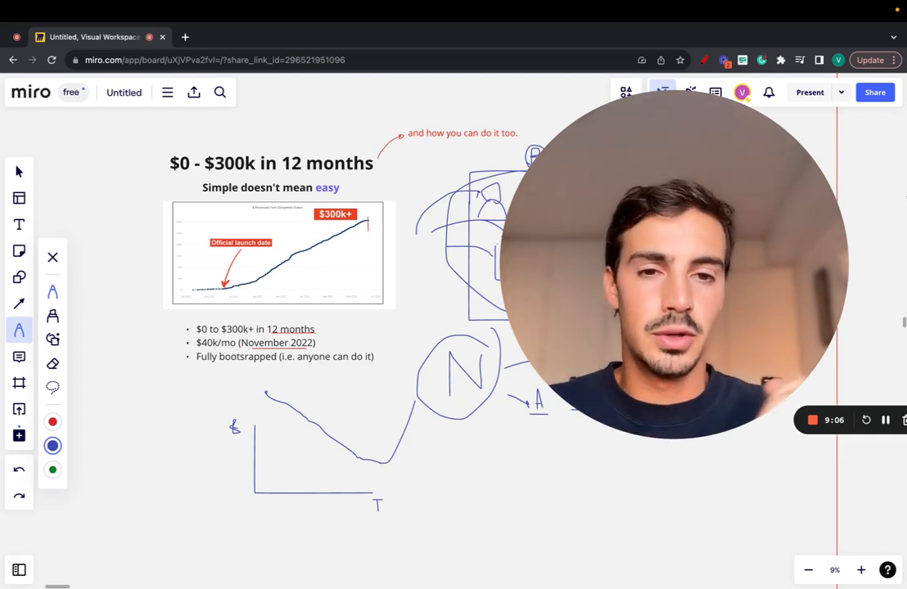
pyautogui.moveTo(538, 111)
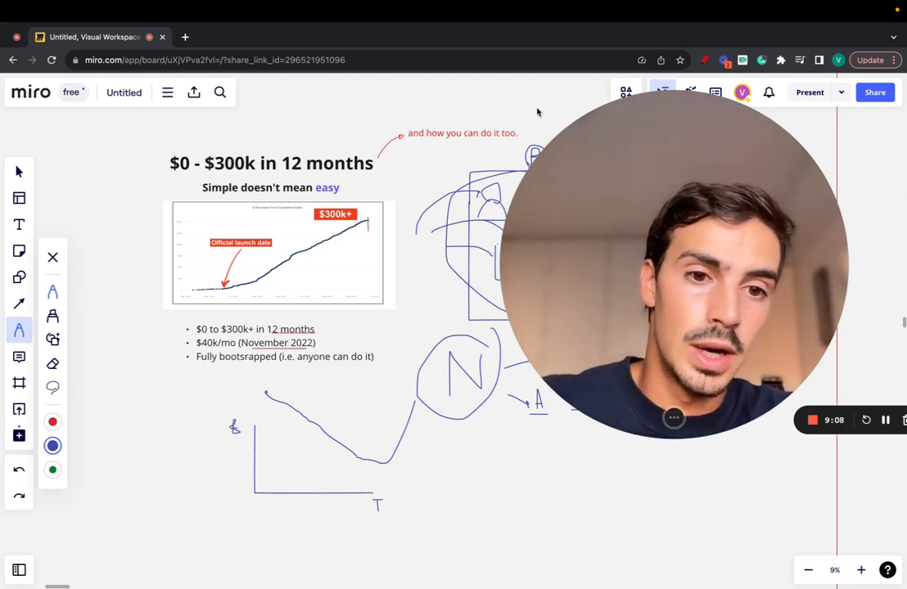
# - Open nichebase.co, glance back at the Miro board, then return to Nichebase
pyautogui.click(246, 36)
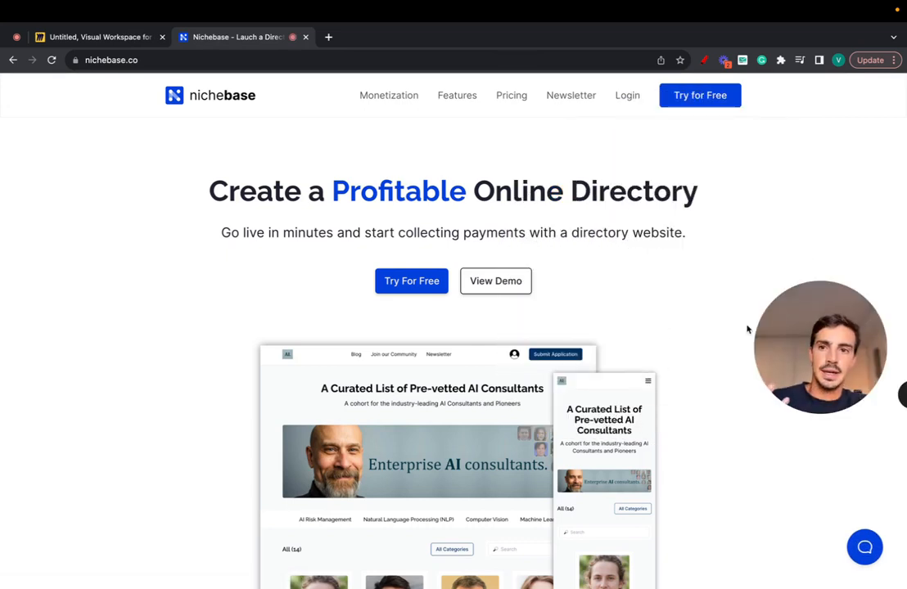
pyautogui.moveTo(663, 305)
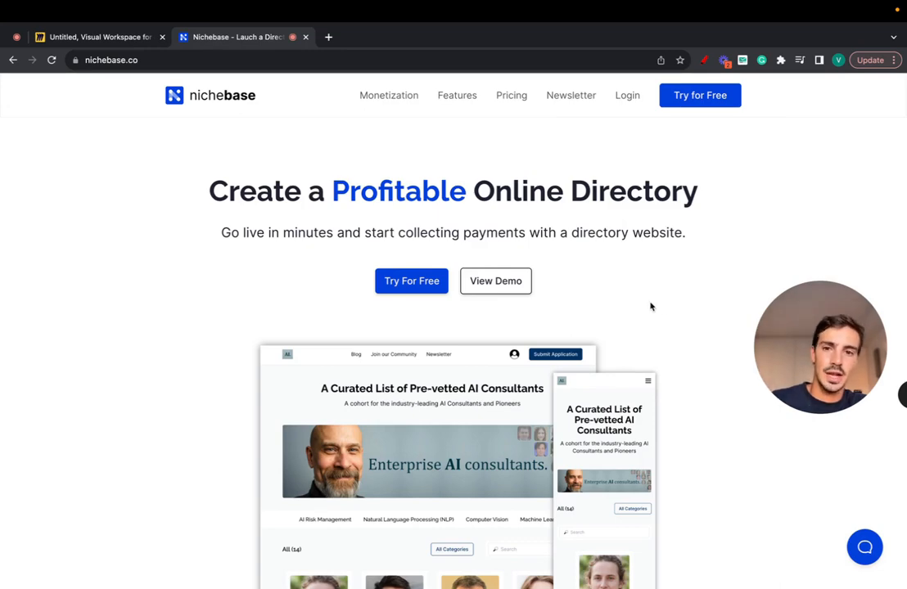
pyautogui.click(99, 36)
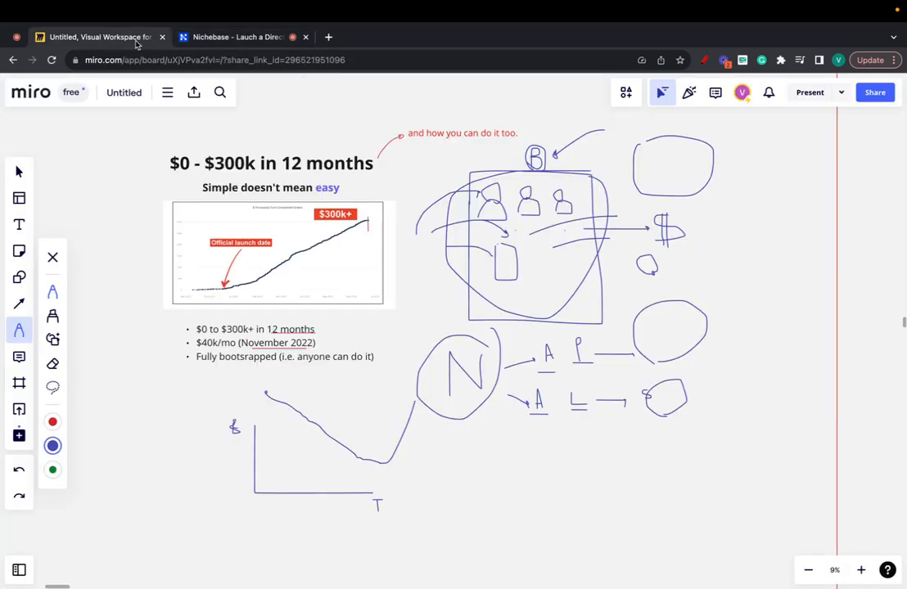
pyautogui.click(238, 37)
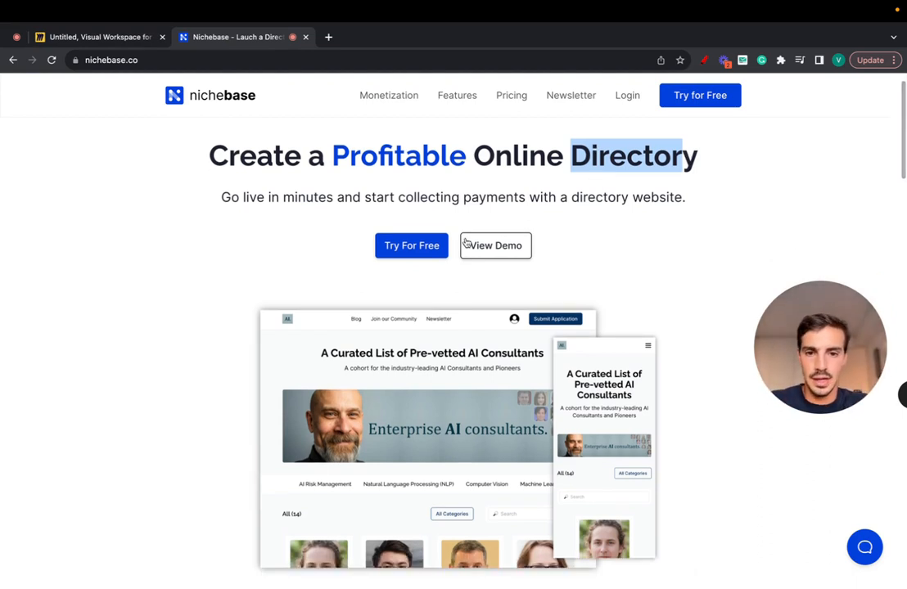
# - Open the AI consultants demo directory and scroll through its listings
pyautogui.click(495, 246)
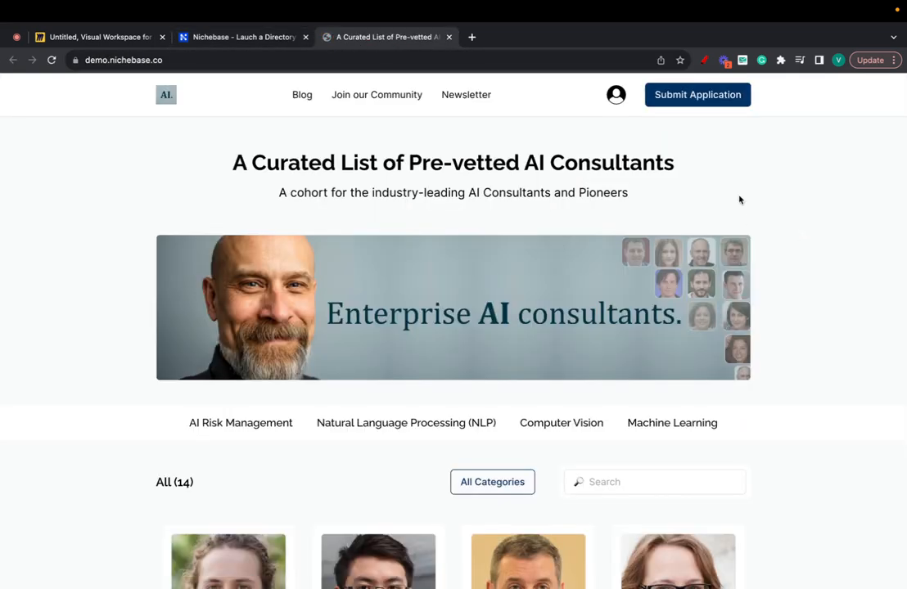
pyautogui.scroll(-3)
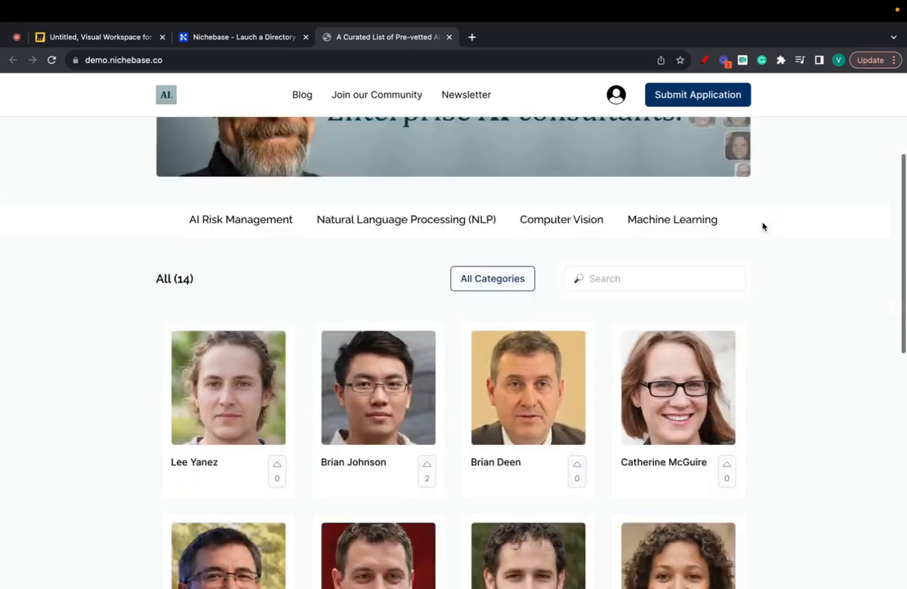
pyautogui.scroll(-3)
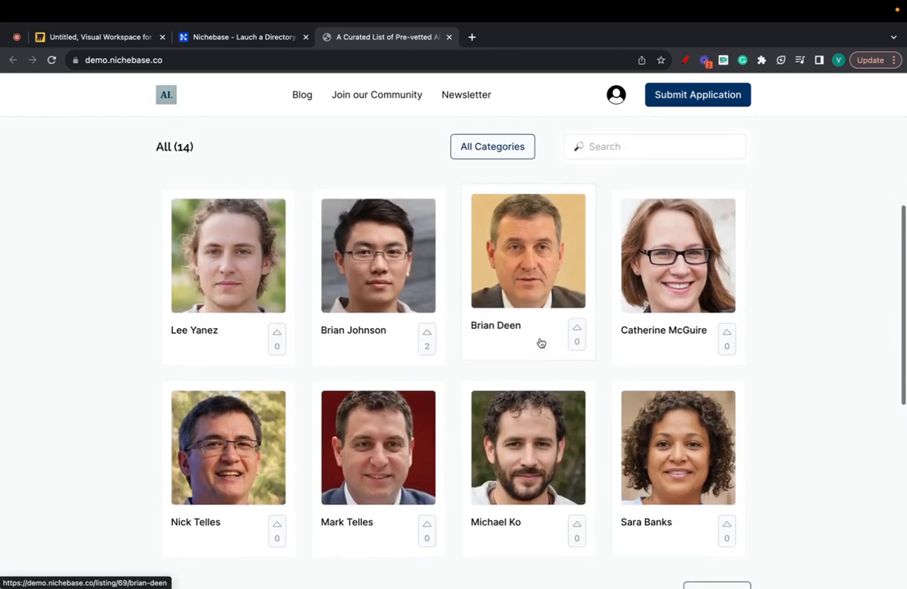
pyautogui.scroll(-3)
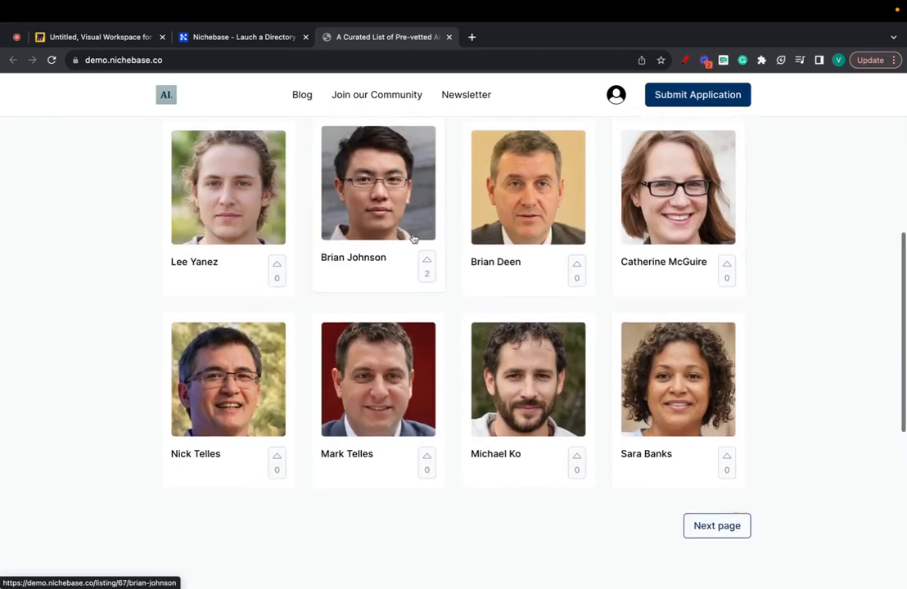
pyautogui.click(377, 183)
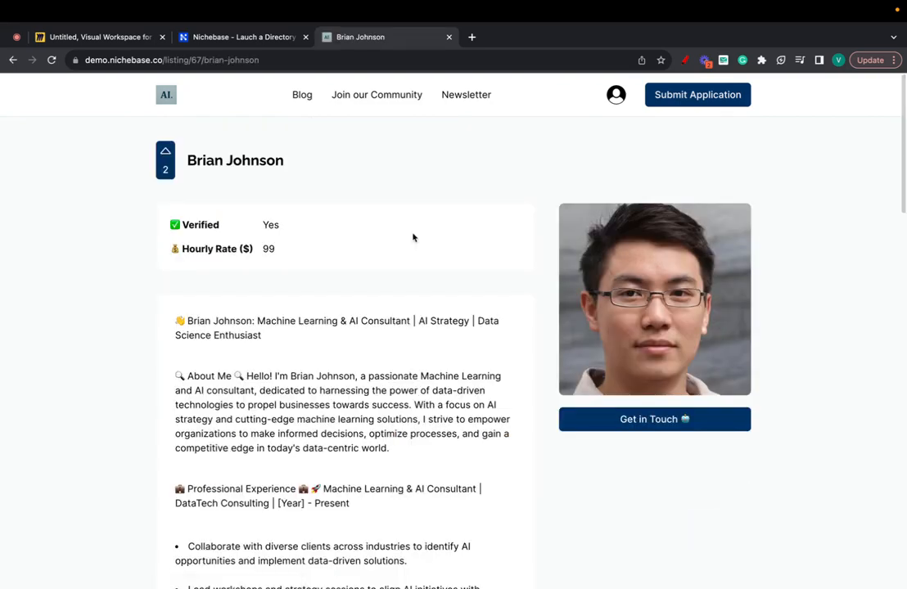
pyautogui.scroll(-3)
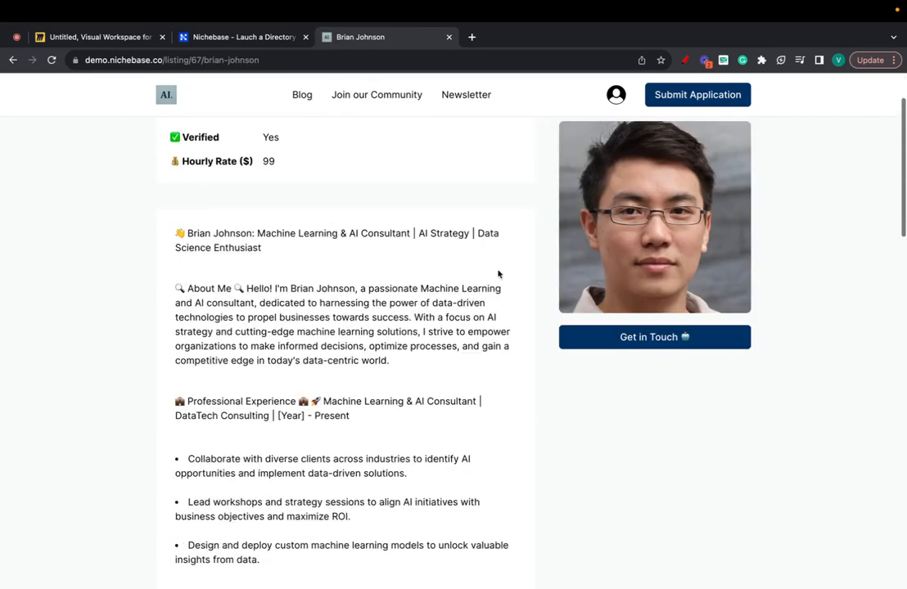
pyautogui.scroll(-3)
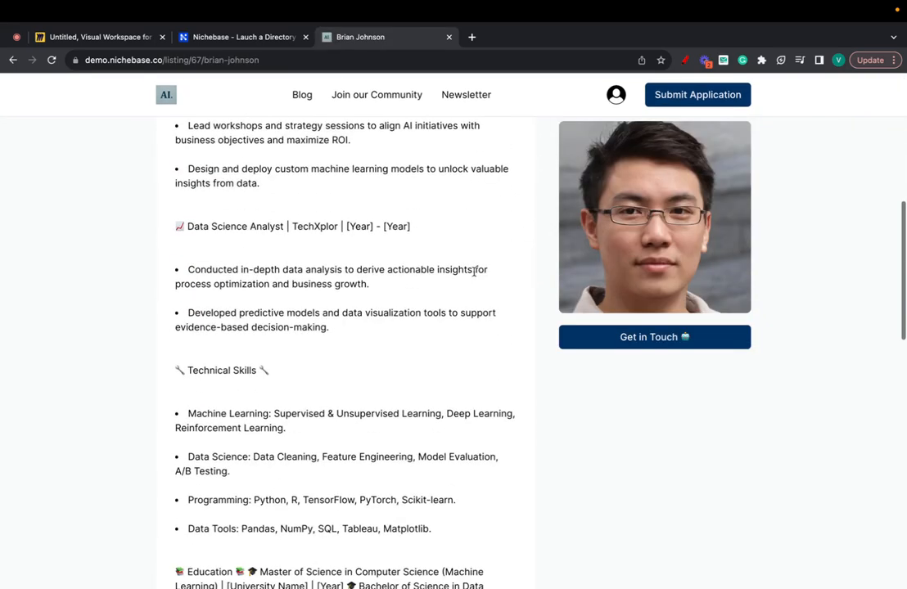
pyautogui.scroll(3)
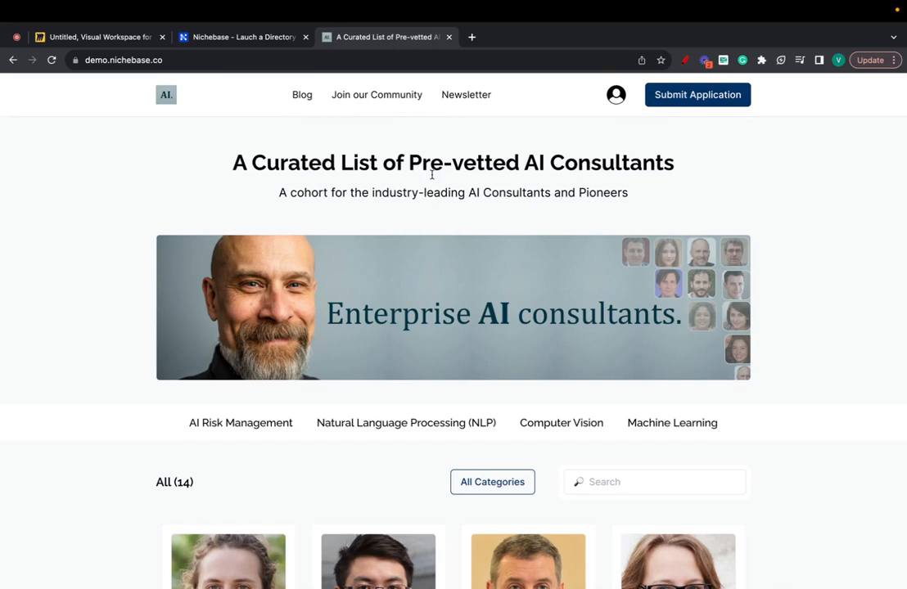
# - On the nichebase.co tab, scroll through Monetization and Pricing, then back to top
pyautogui.click(237, 37)
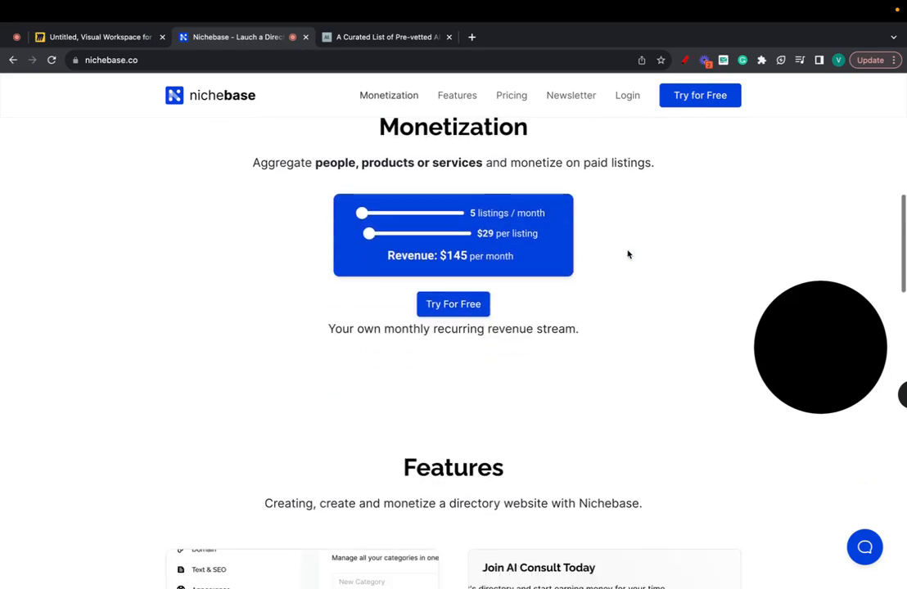
pyautogui.scroll(-3)
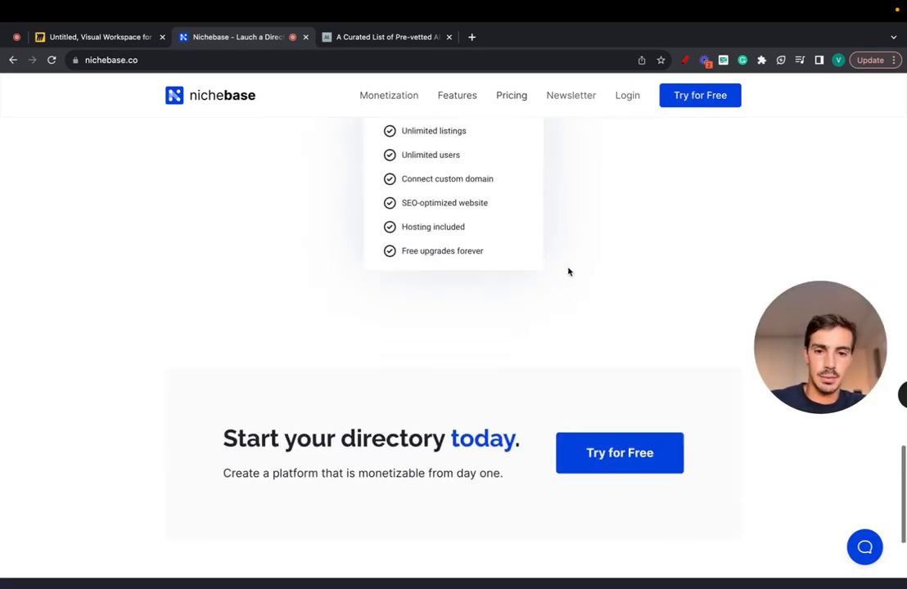
pyautogui.scroll(3)
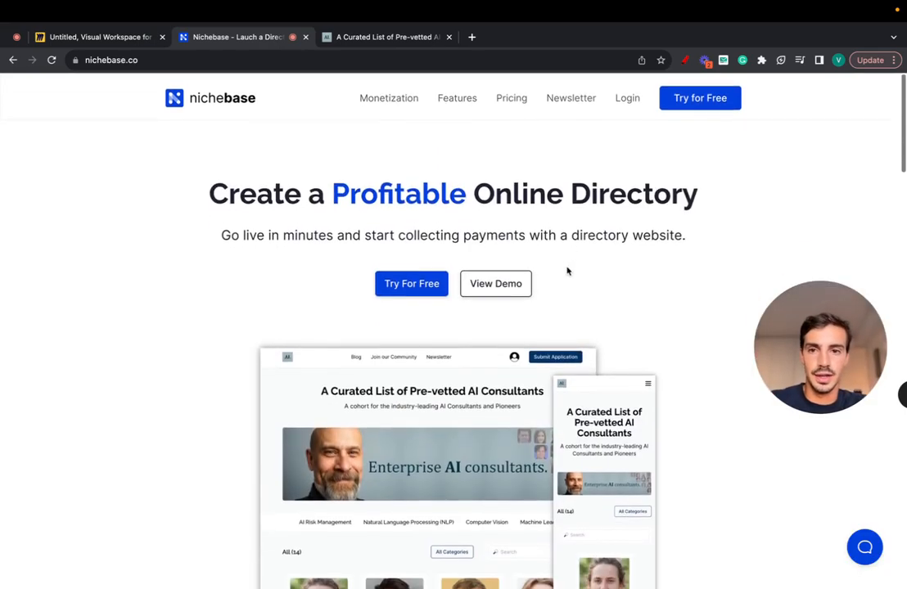